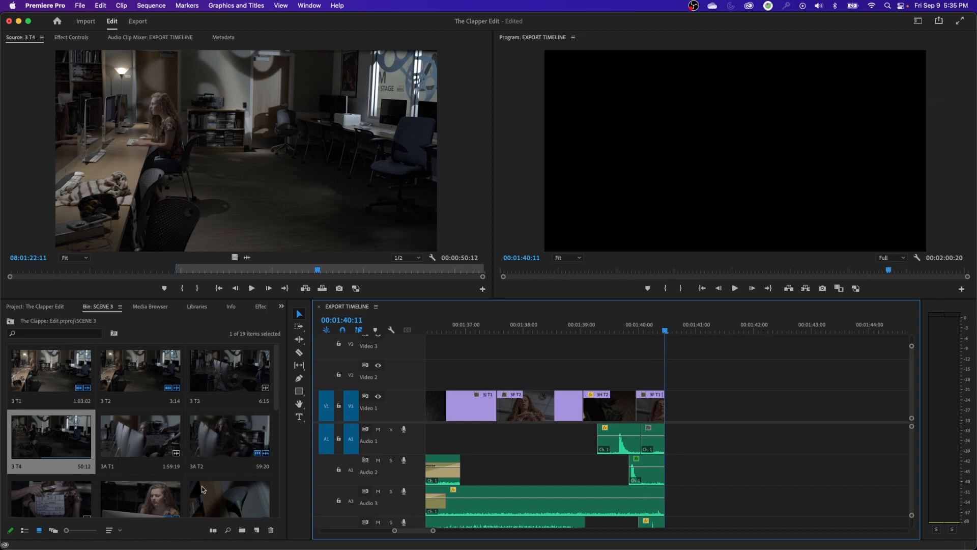
Undo the previous edit and load a Scene 3 clip into the Source Monitor.
{"action": "key", "text": "cmd+z"}
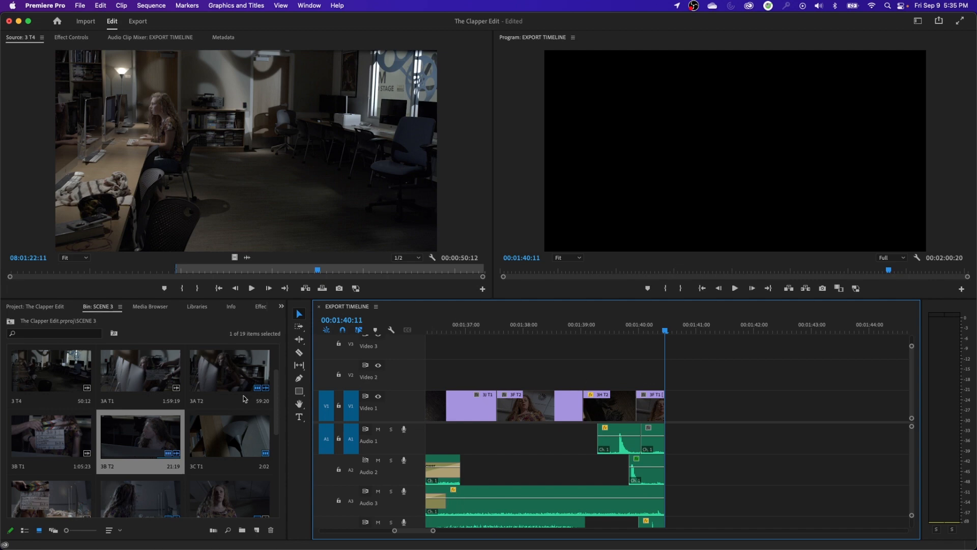
{"action": "double_click", "coordinate": [140, 369]}
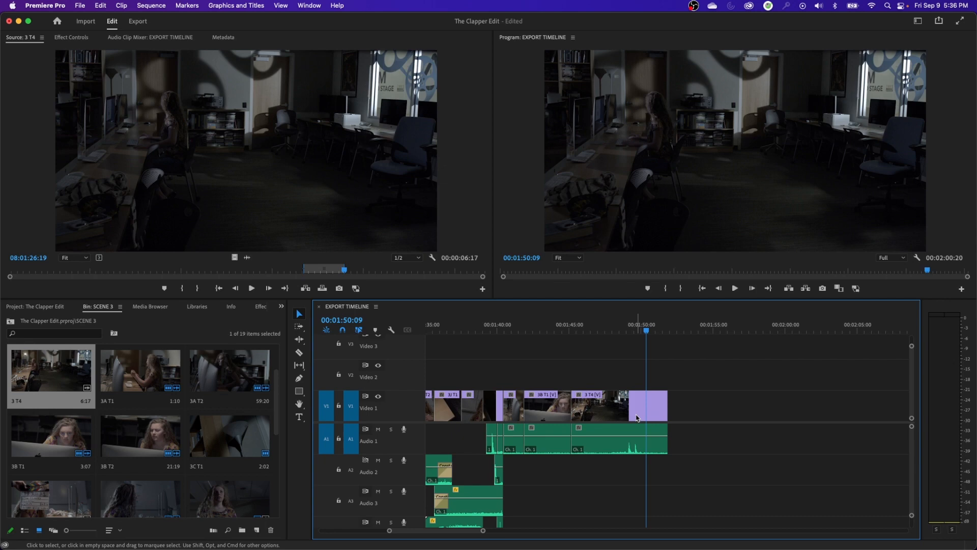
{"action": "mouse_move", "coordinate": [636, 417]}
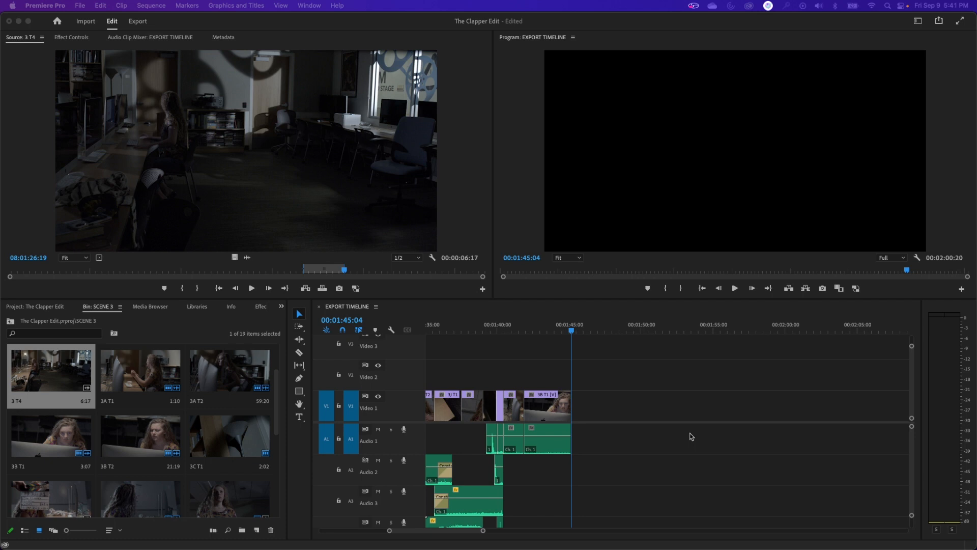
Undo, then redo, the 3 T4 clip edit so the sequence ends with it again.
{"action": "key", "text": "cmd+z"}
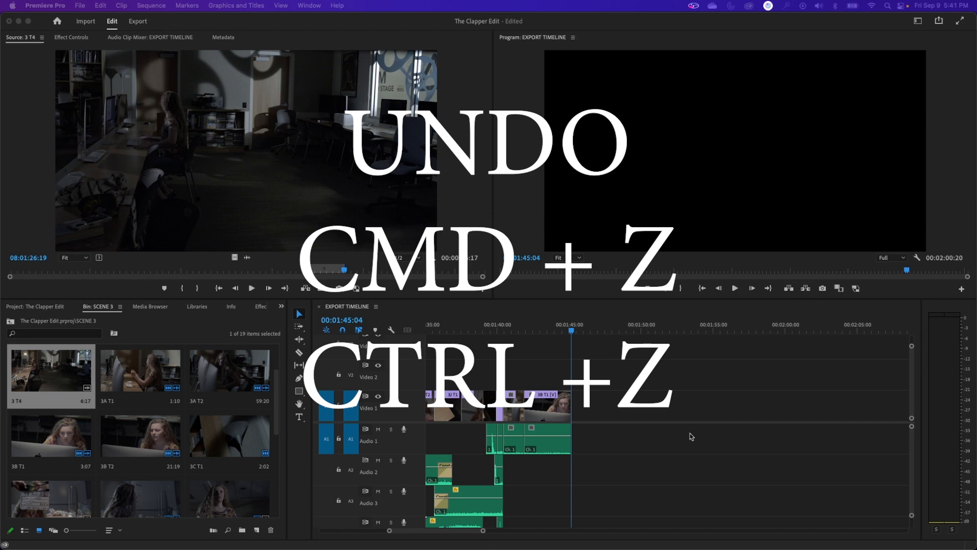
{"action": "key", "text": "cmd+shift+z"}
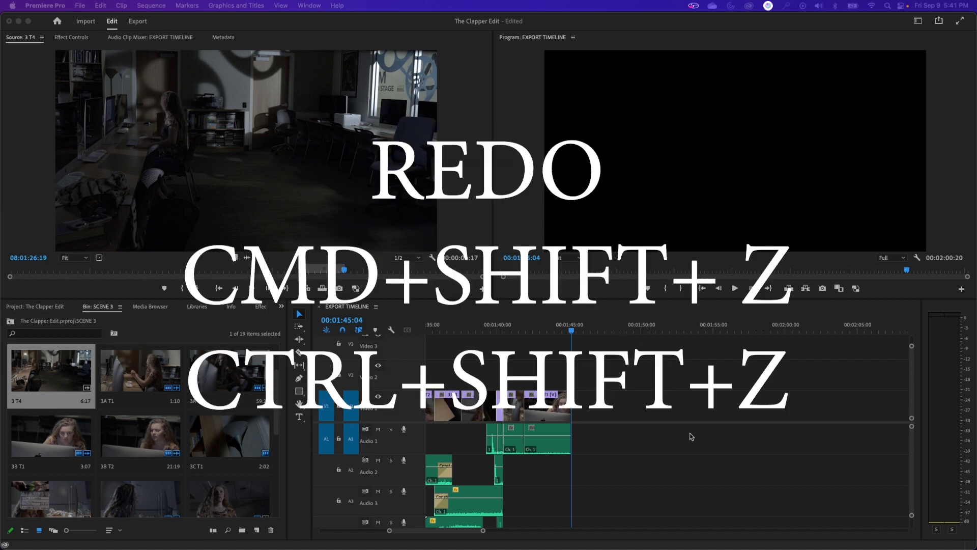
{"action": "key", "text": "cmd+shift+z"}
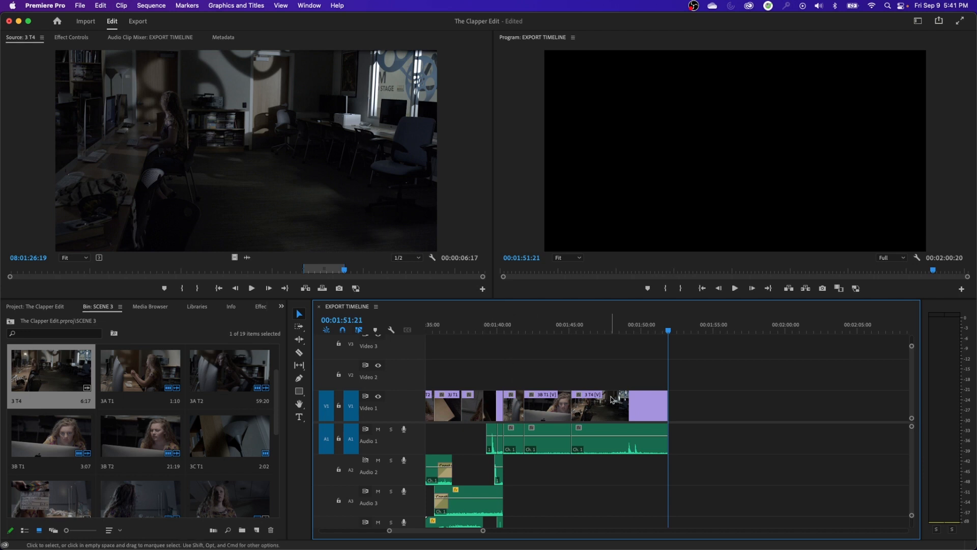
{"action": "mouse_move", "coordinate": [614, 399]}
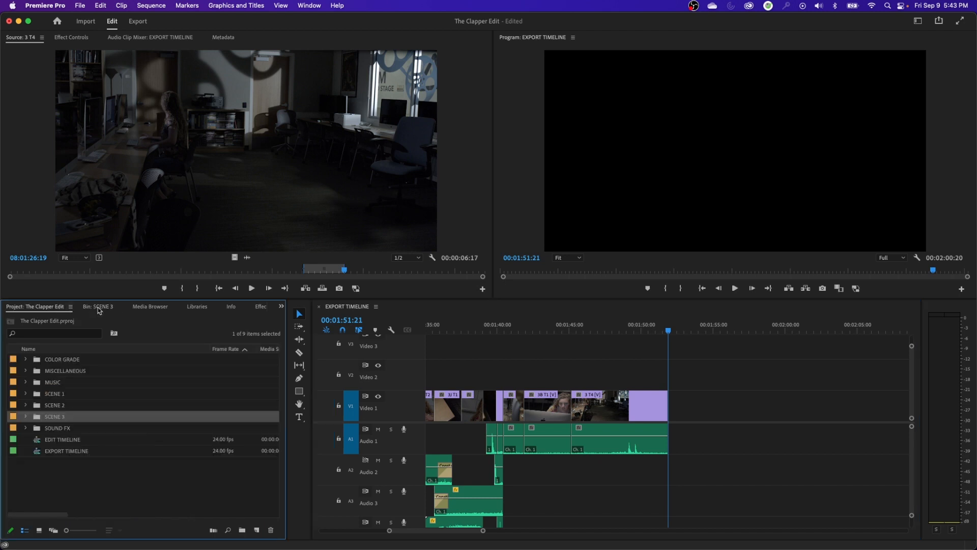
{"action": "mouse_move", "coordinate": [767, 152]}
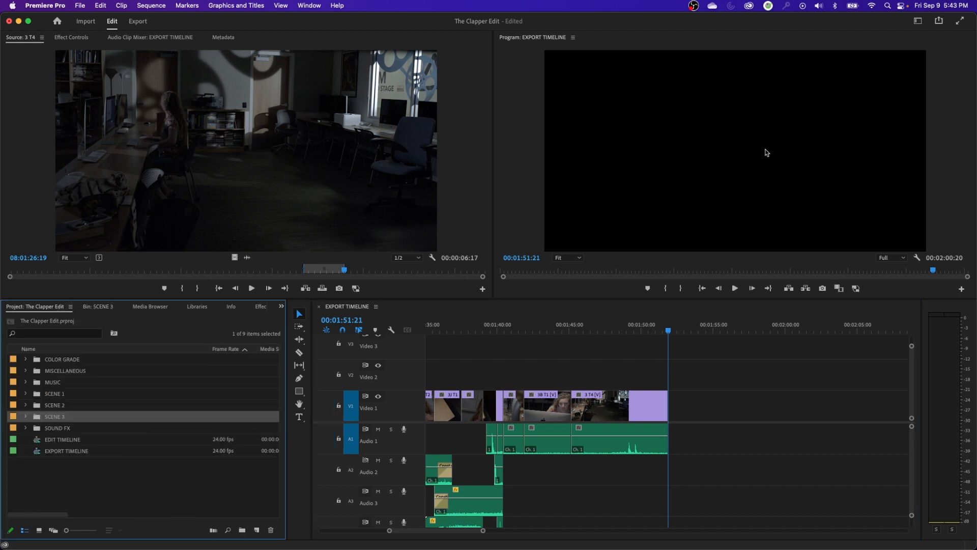
{"action": "mouse_move", "coordinate": [917, 21]}
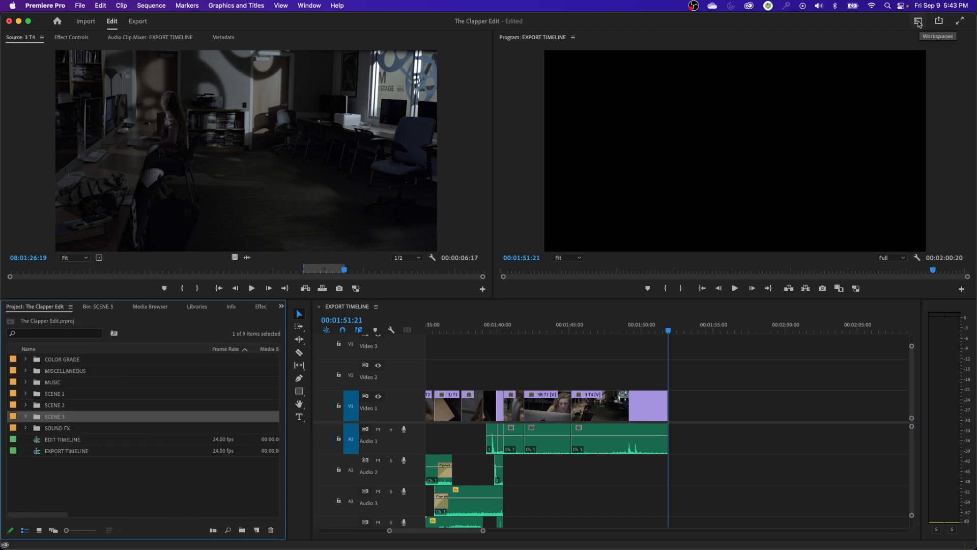
Dismiss the Workspaces list unchanged and show the overflow list of panels in the Effects group.
{"action": "left_click", "coordinate": [917, 20]}
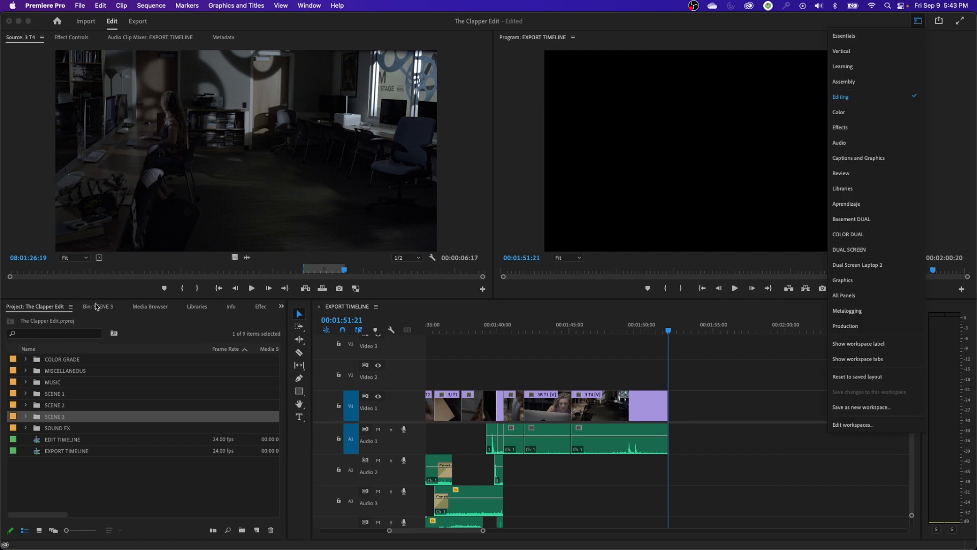
{"action": "left_click", "coordinate": [196, 306]}
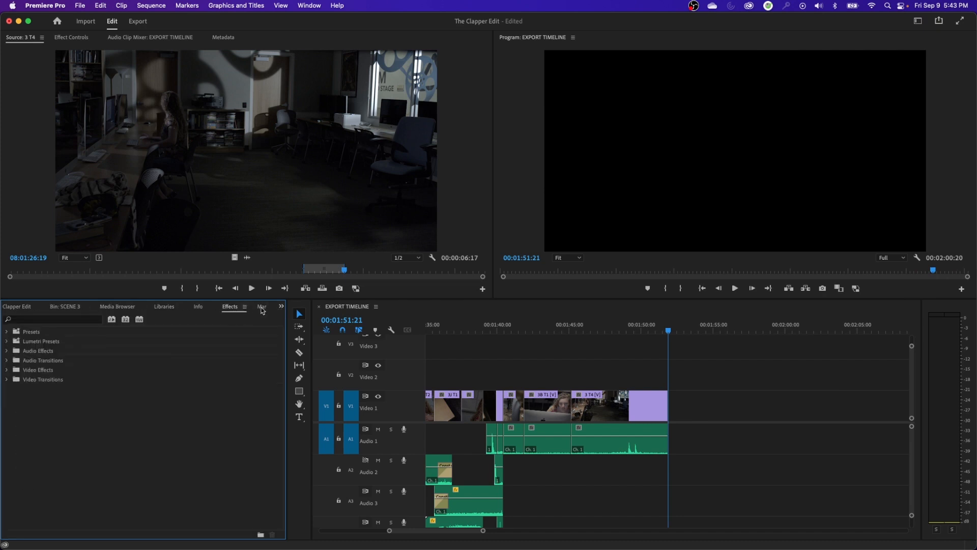
{"action": "mouse_move", "coordinate": [282, 310]}
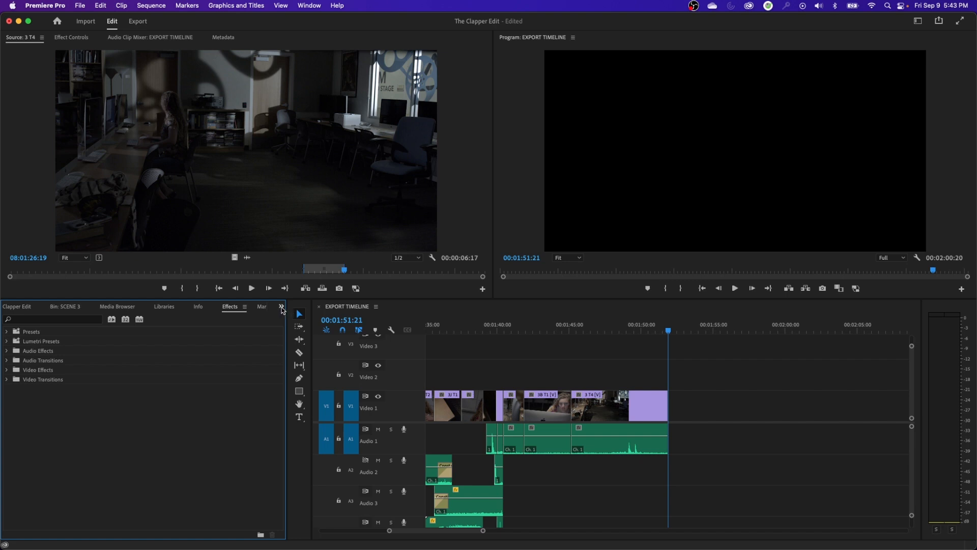
{"action": "left_click", "coordinate": [281, 306]}
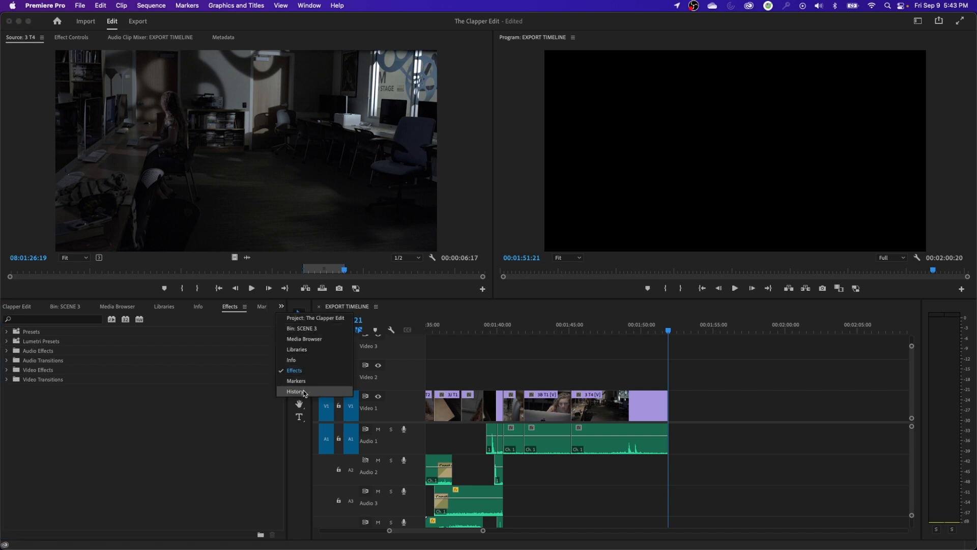
Open the History panel listing edit steps from New/Open through the latest Overwrite.
{"action": "left_click", "coordinate": [295, 390]}
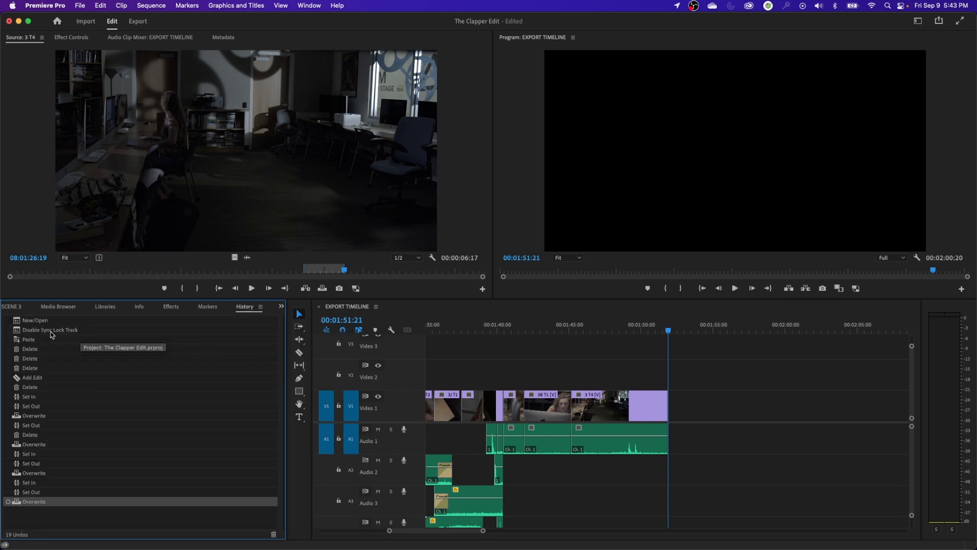
{"action": "mouse_move", "coordinate": [37, 372]}
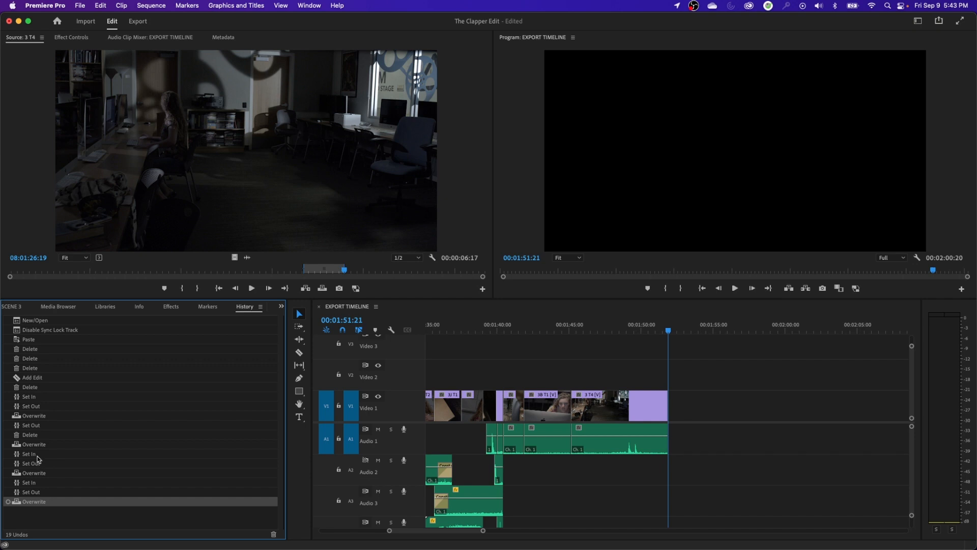
{"action": "mouse_move", "coordinate": [35, 325]}
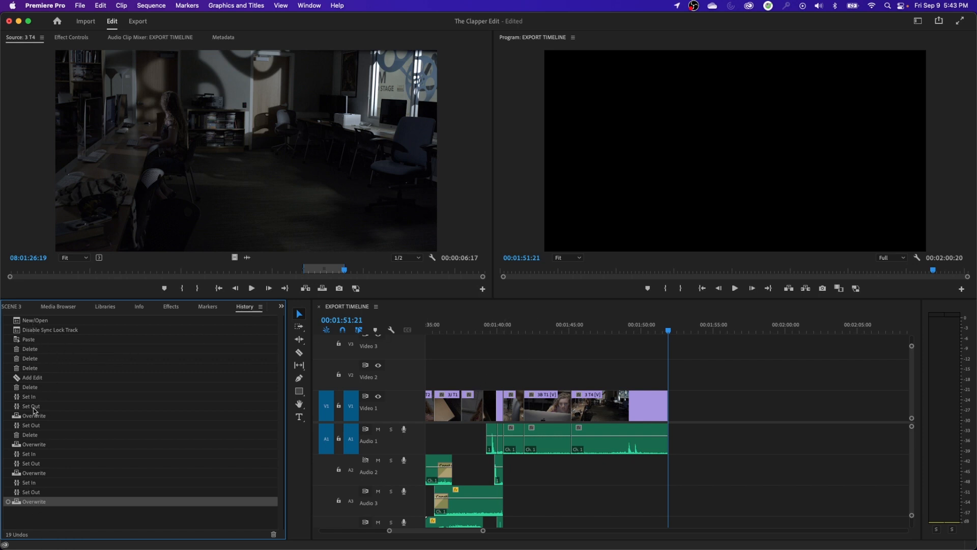
{"action": "mouse_move", "coordinate": [34, 501]}
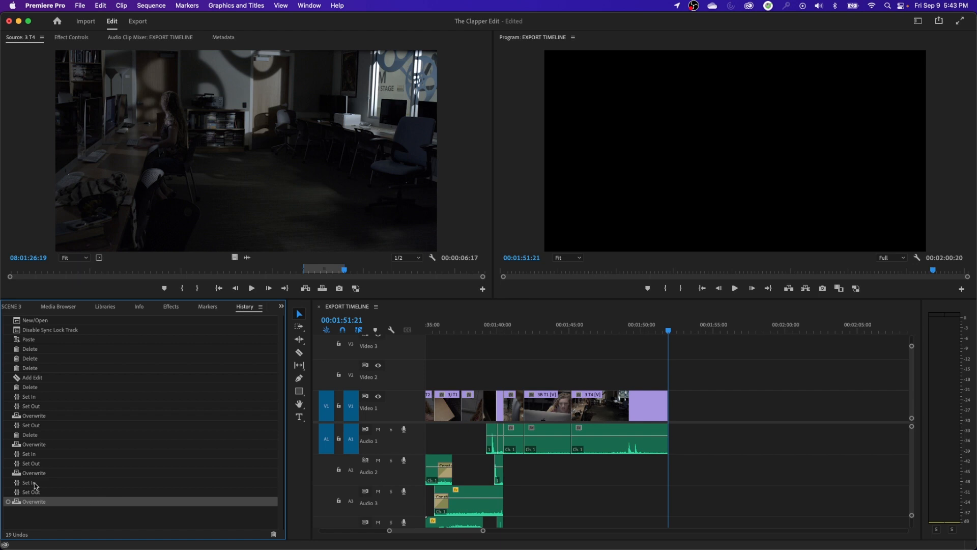
{"action": "mouse_move", "coordinate": [42, 497]}
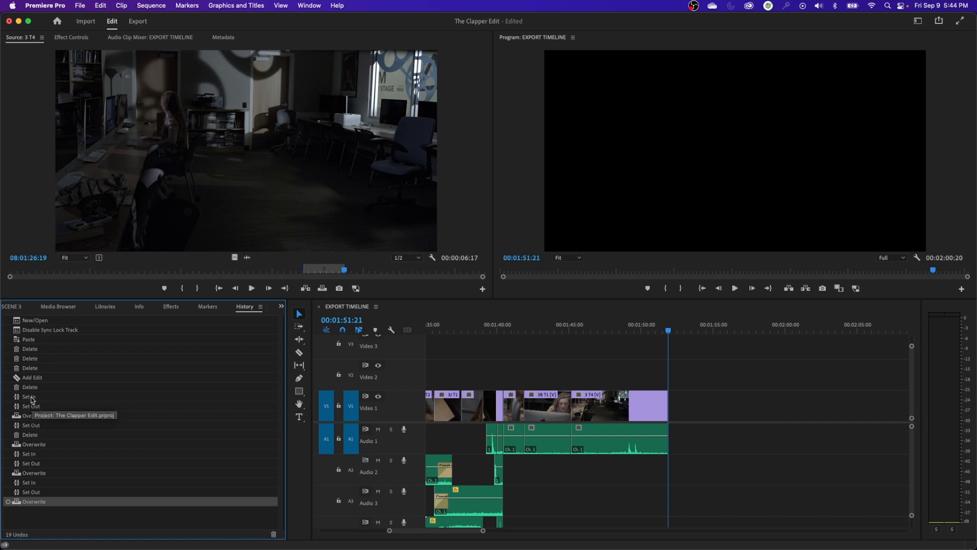
Revert to the earlier Set In history state so EXPORT TIMELINE ends around 1:40.
{"action": "left_click", "coordinate": [29, 397]}
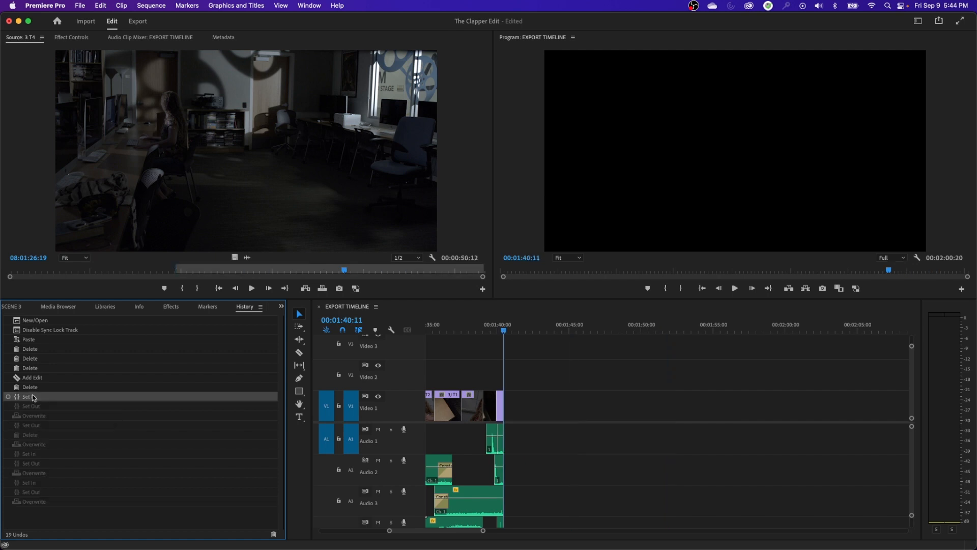
{"action": "left_click", "coordinate": [28, 396]}
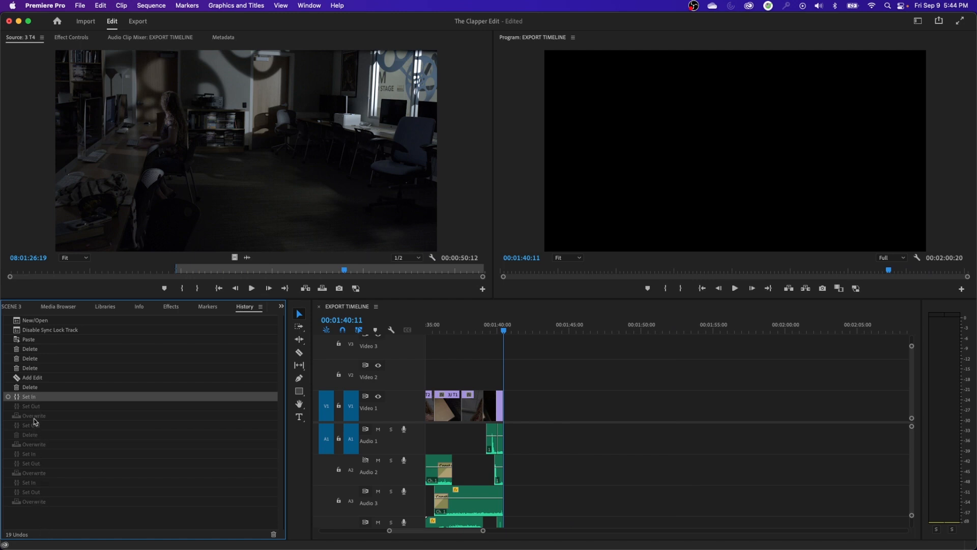
{"action": "mouse_move", "coordinate": [122, 448]}
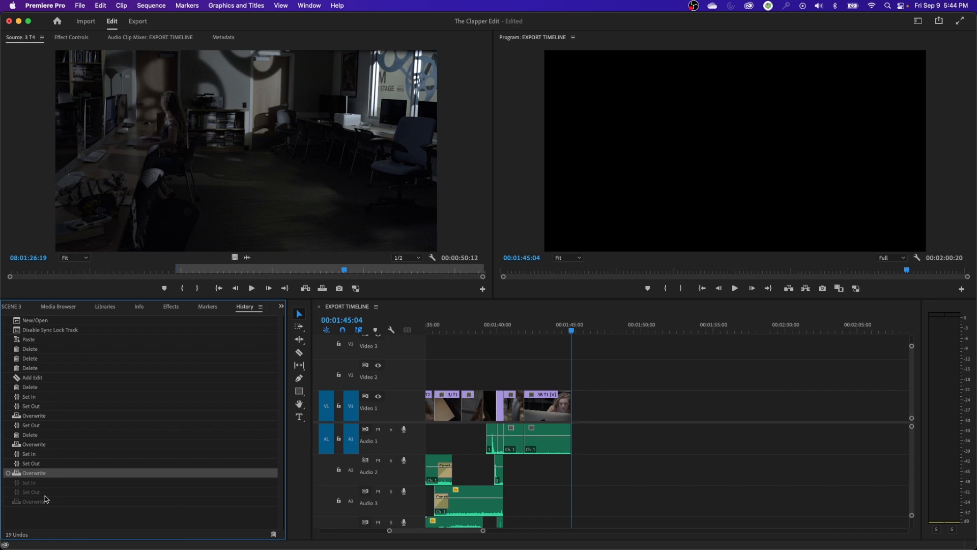
{"action": "mouse_move", "coordinate": [29, 446]}
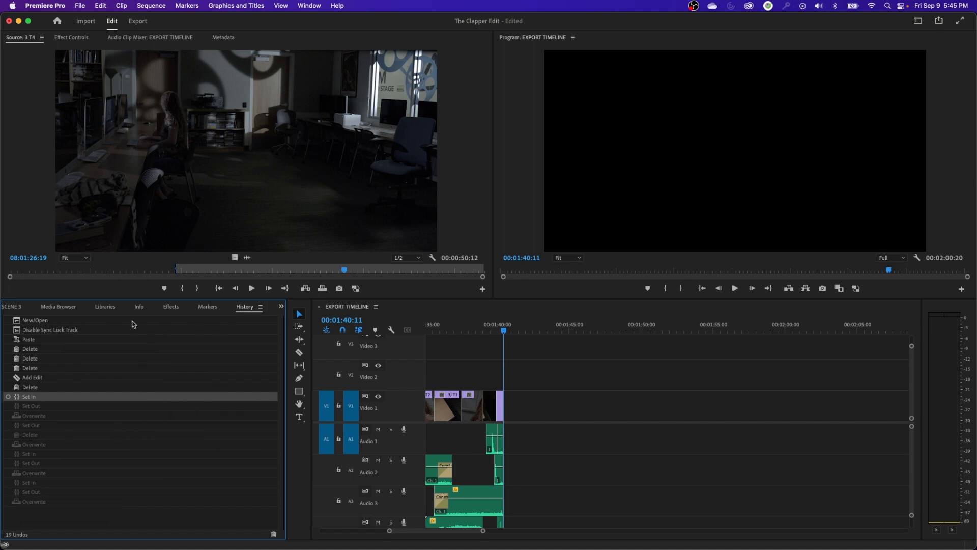
Show the SCENE 3 bin and load clip 3E T1 into the Source Monitor.
{"action": "left_click", "coordinate": [260, 306]}
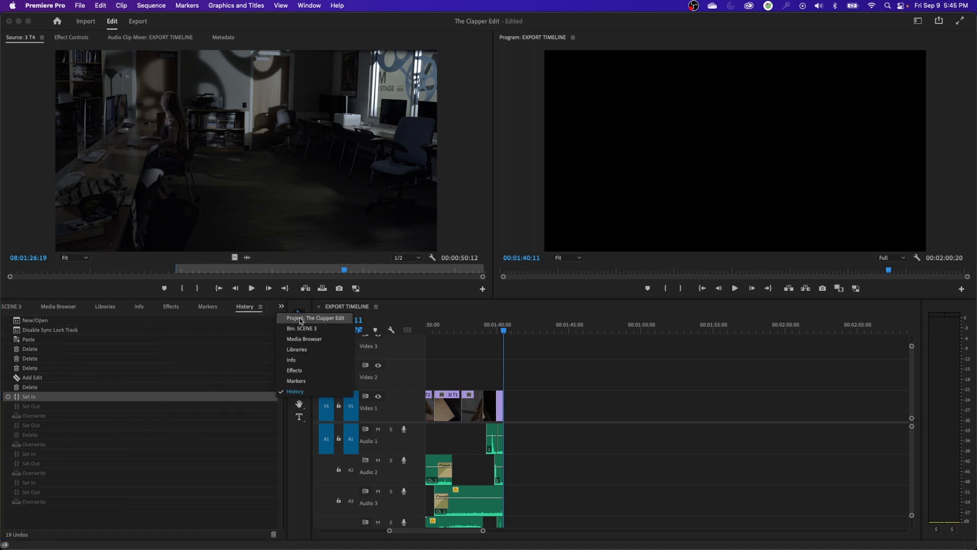
{"action": "left_click", "coordinate": [316, 318]}
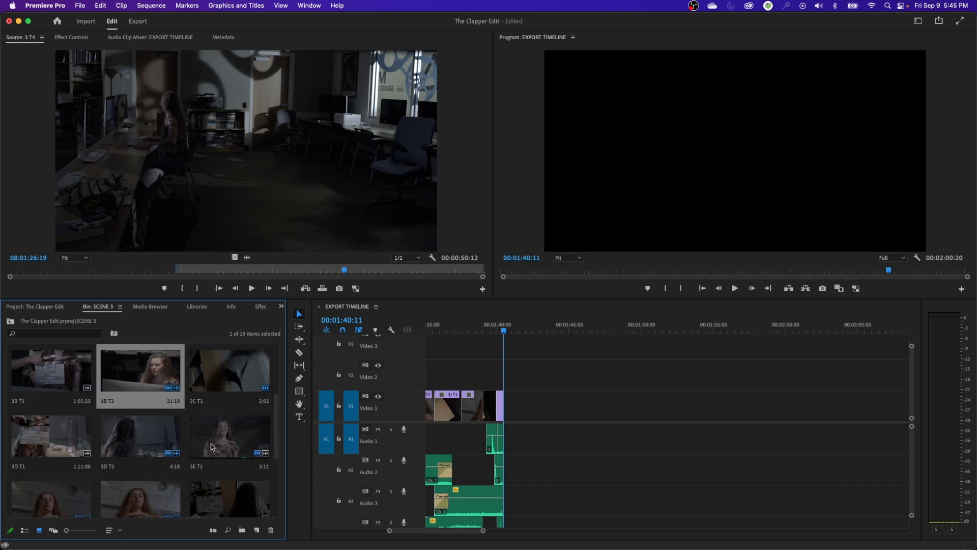
{"action": "double_click", "coordinate": [228, 434]}
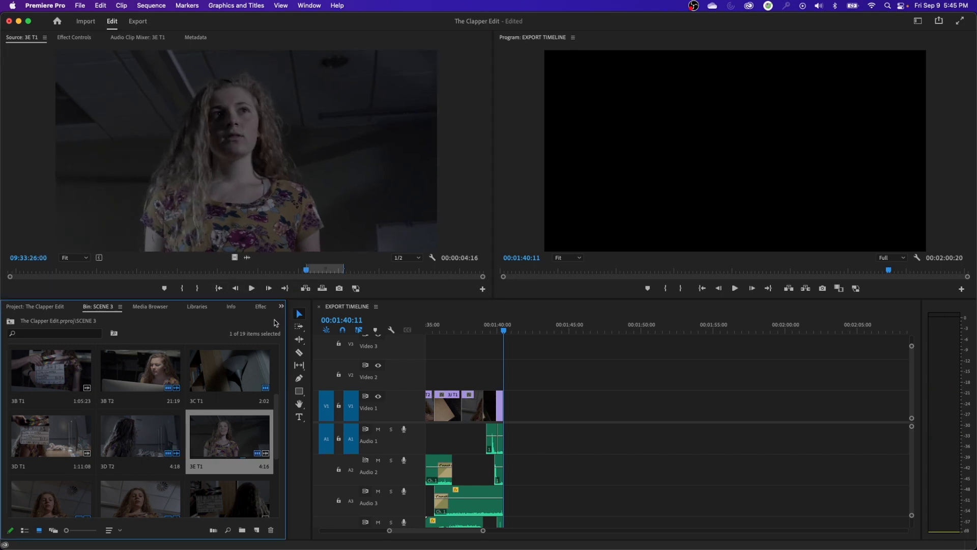
Return to the History panel and mark the Out point of the 3E T1 section.
{"action": "left_click", "coordinate": [280, 305]}
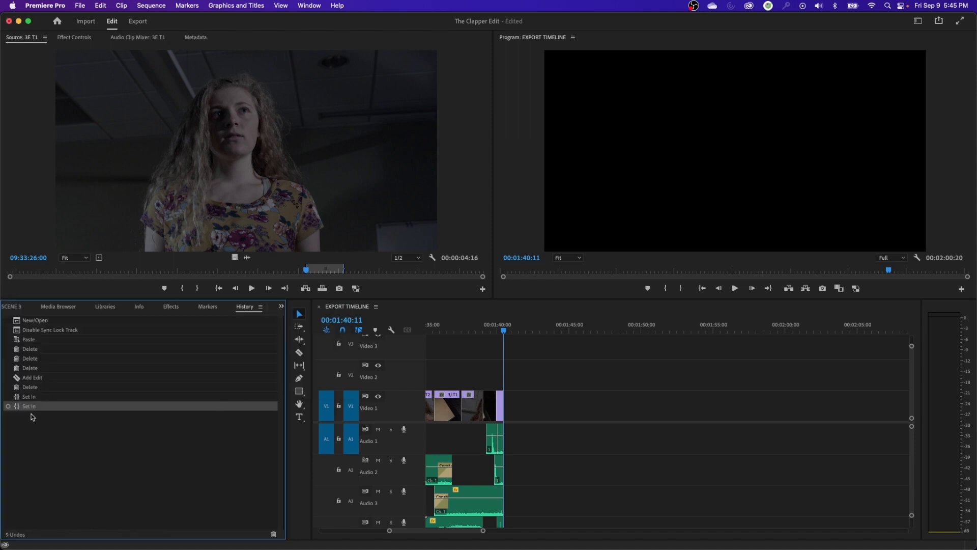
{"action": "mouse_move", "coordinate": [28, 406]}
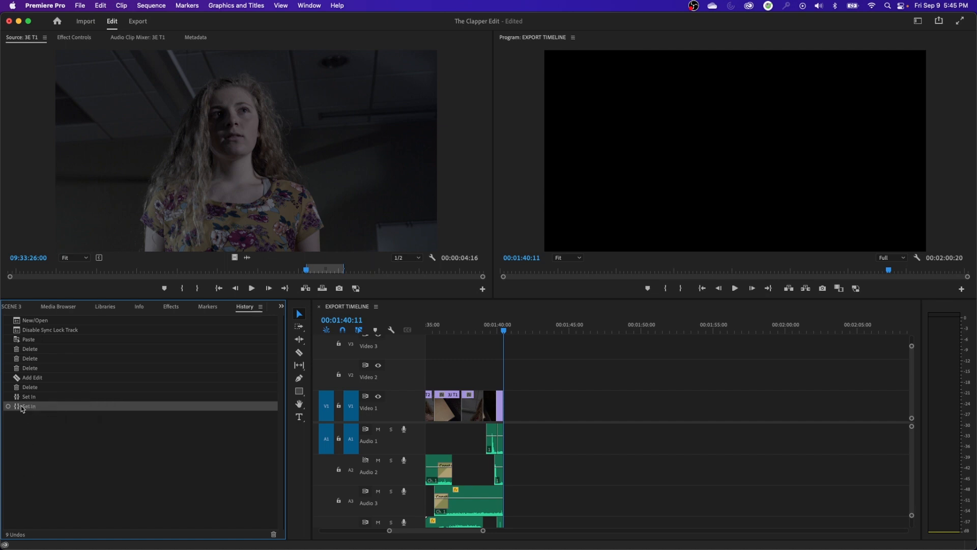
{"action": "mouse_move", "coordinate": [27, 478]}
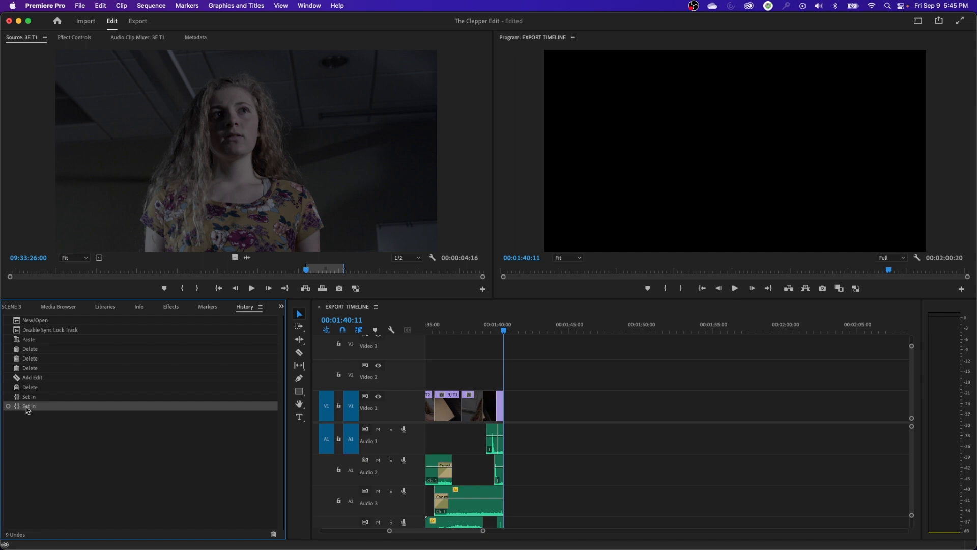
{"action": "mouse_move", "coordinate": [30, 417]}
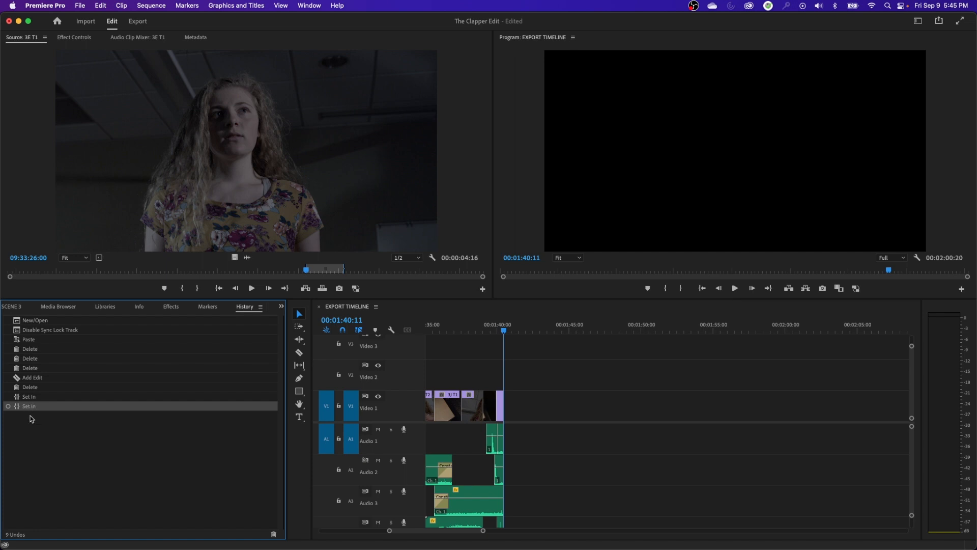
{"action": "mouse_move", "coordinate": [137, 415]}
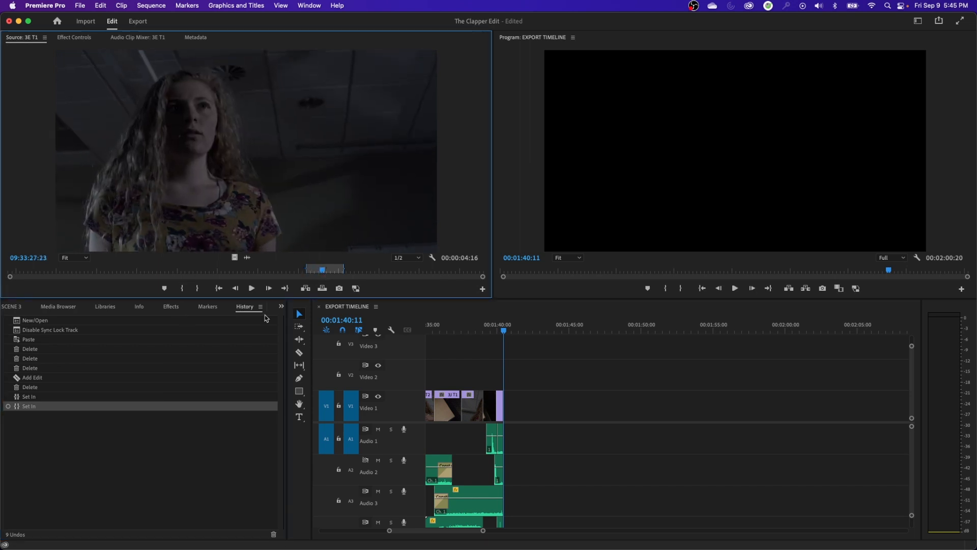
{"action": "key", "text": "o"}
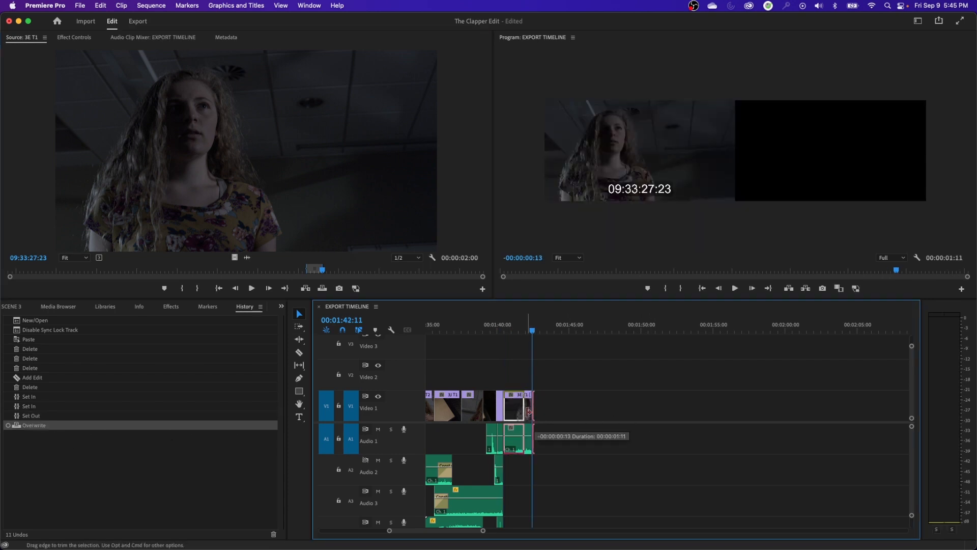
Shorten the new 3E T1 clip by dragging its end edge left.
{"action": "left_click_drag", "start_coordinate": [532, 411], "coordinate": [516, 411]}
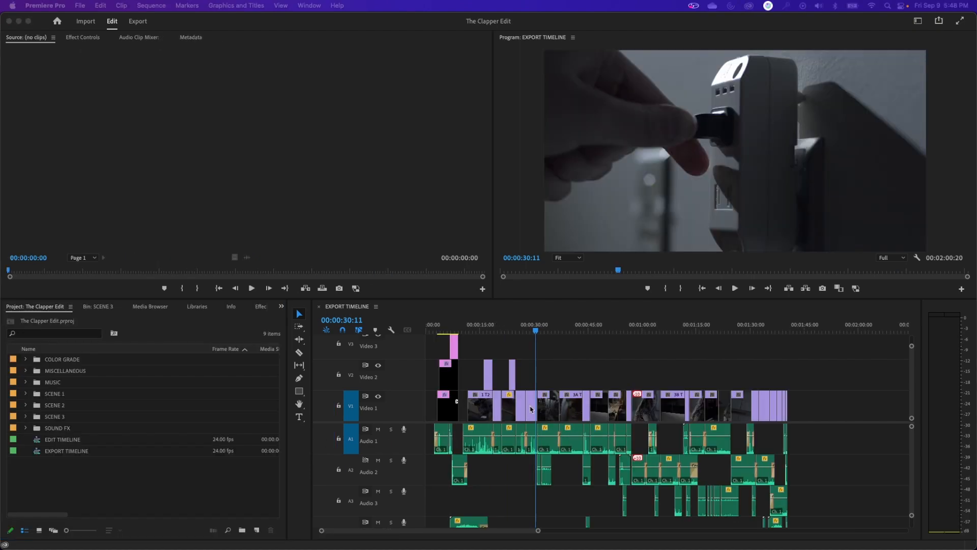
{"action": "mouse_move", "coordinate": [555, 391]}
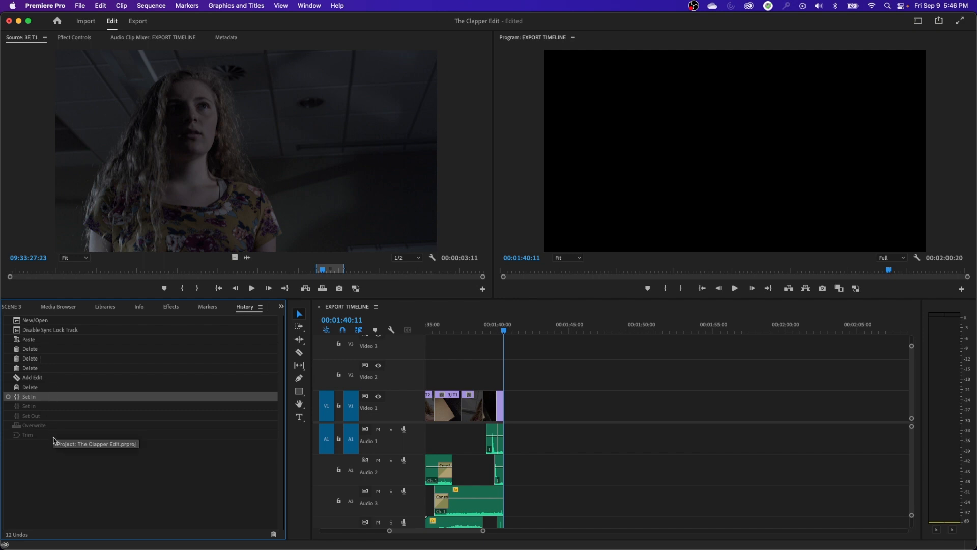
{"action": "mouse_move", "coordinate": [28, 443]}
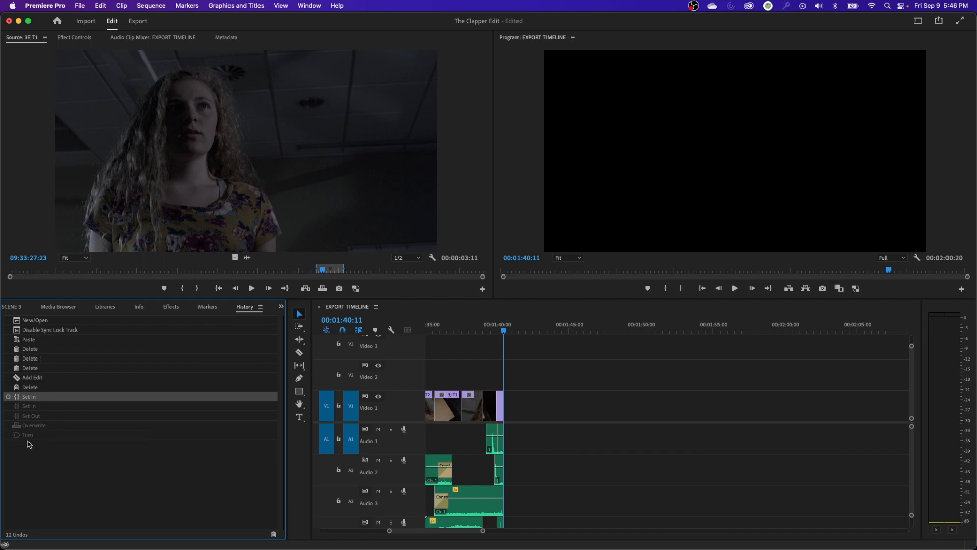